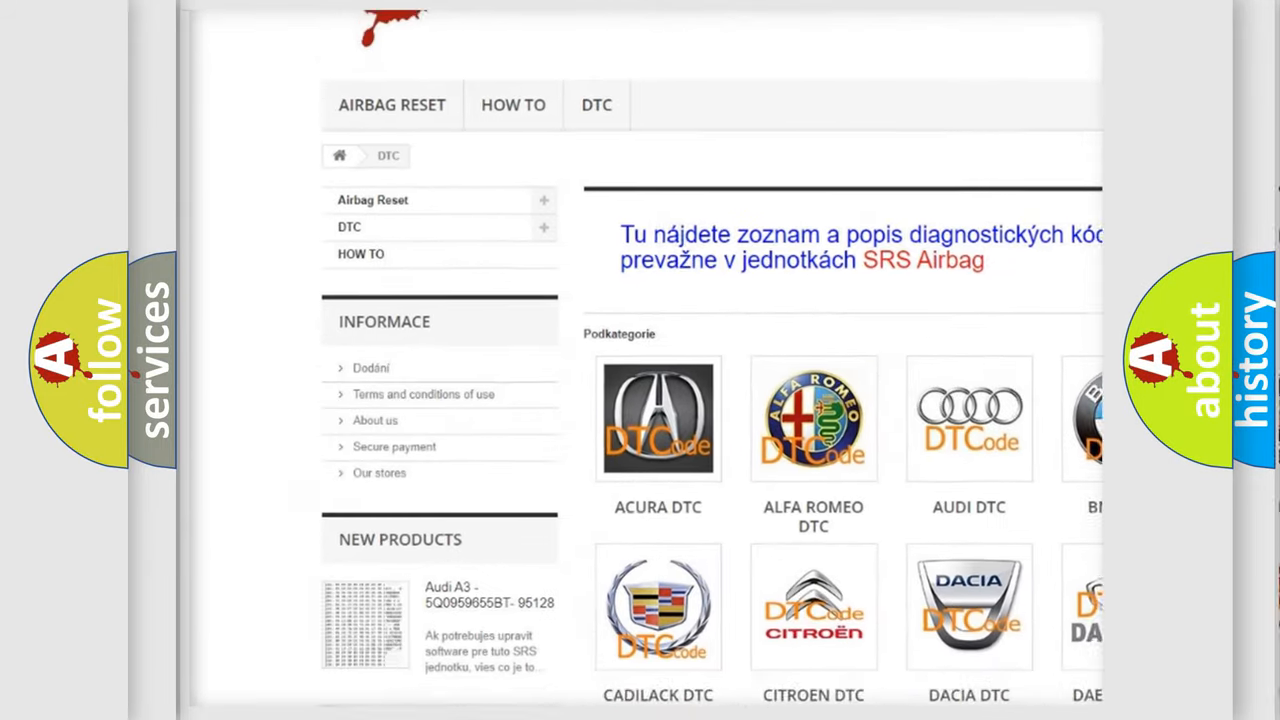
Scroll the airbagreset.sk DTC section past the Acura, Audi, BMW and Ford subcategories.
scroll(down, 3)
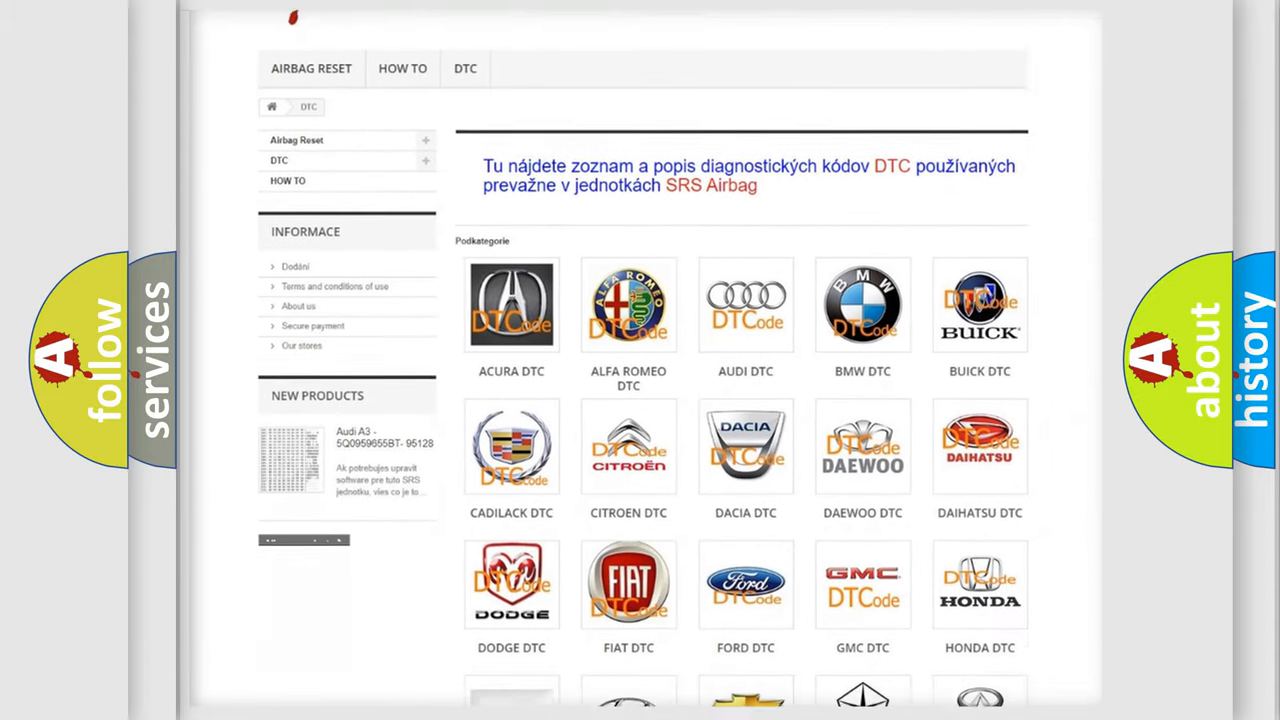
scroll(down, 3)
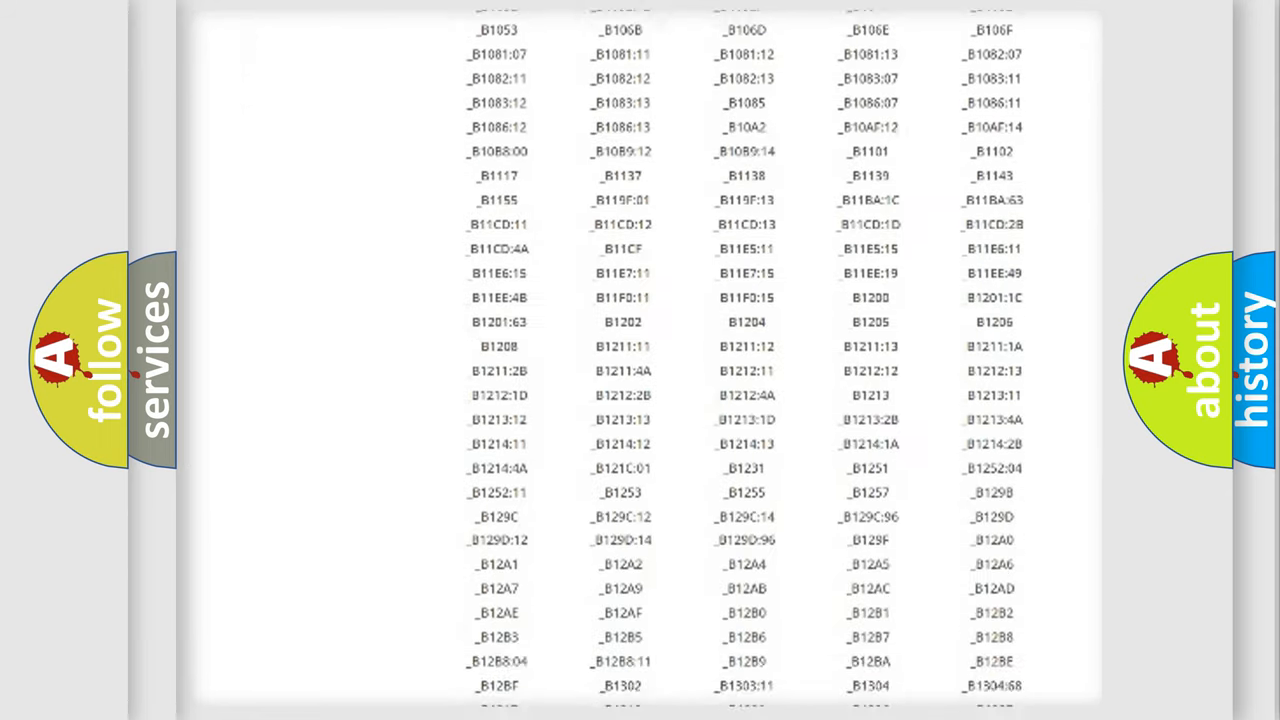
Scroll through the B1053–B1A64 airbag code entries.
scroll(down, 3)
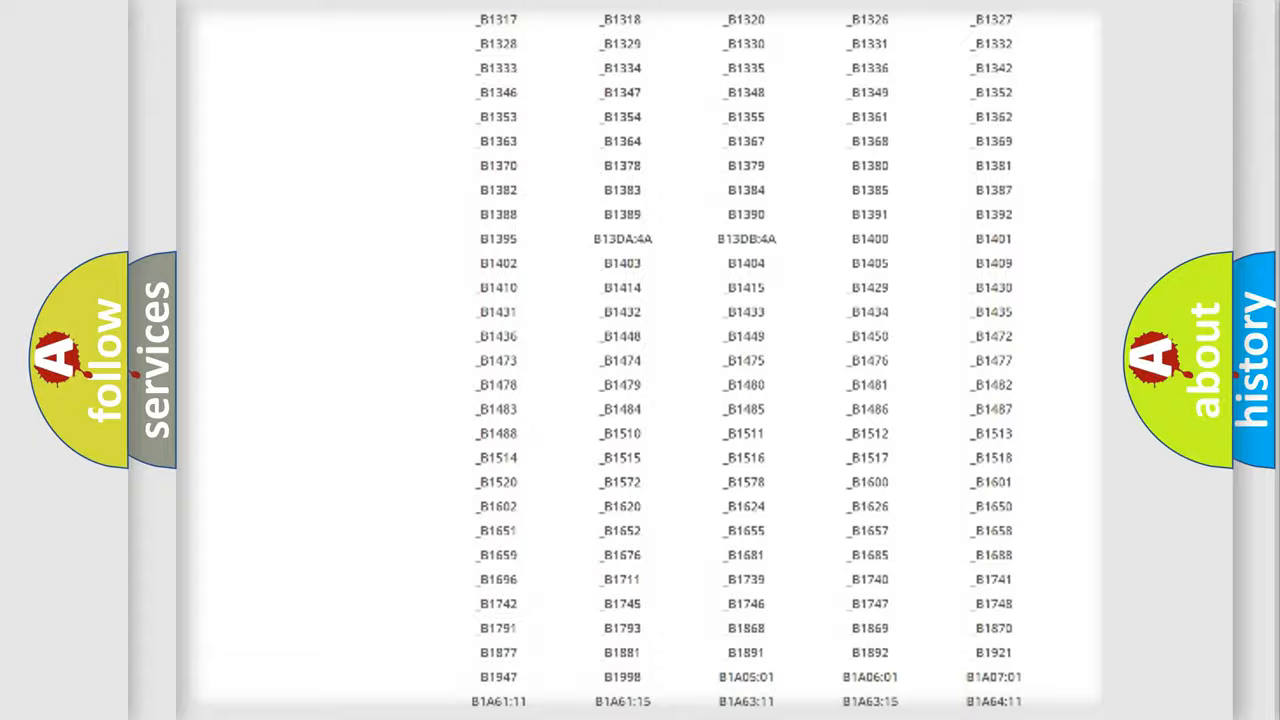
scroll(up, 3)
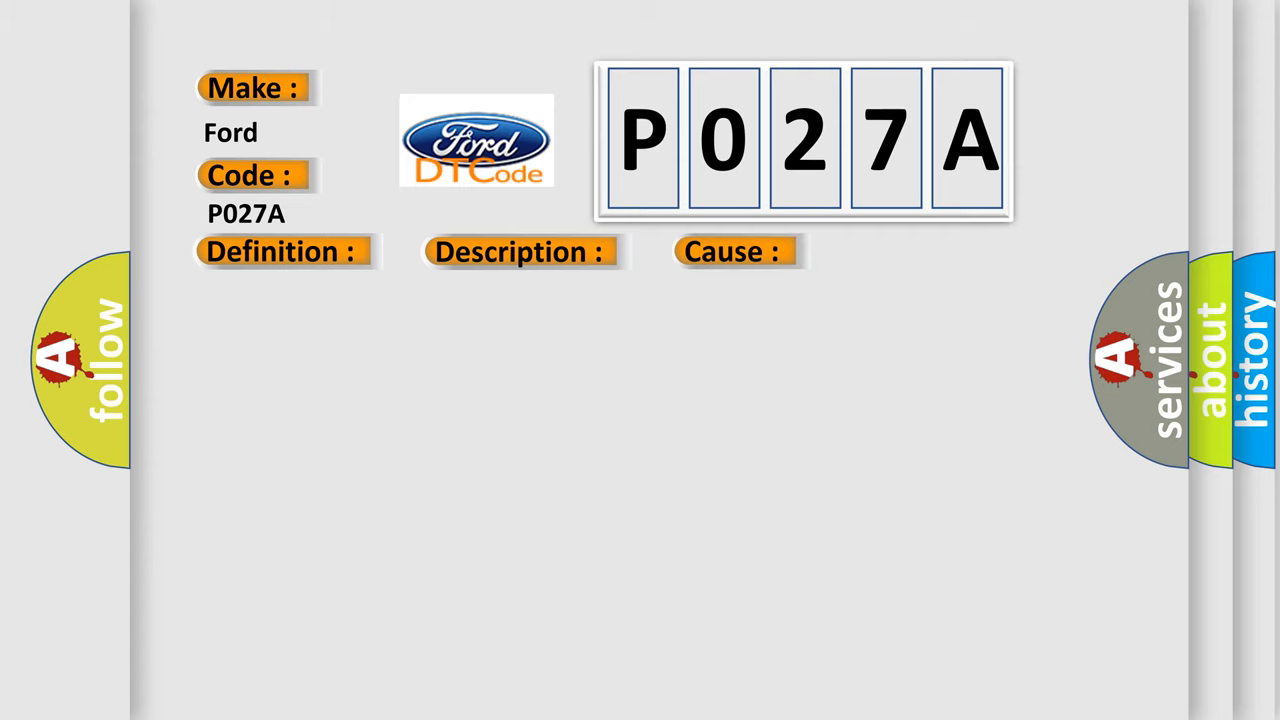
Reveal the P027A definition: vehicle speed signal cable shorted to supply voltage.
click(281, 251)
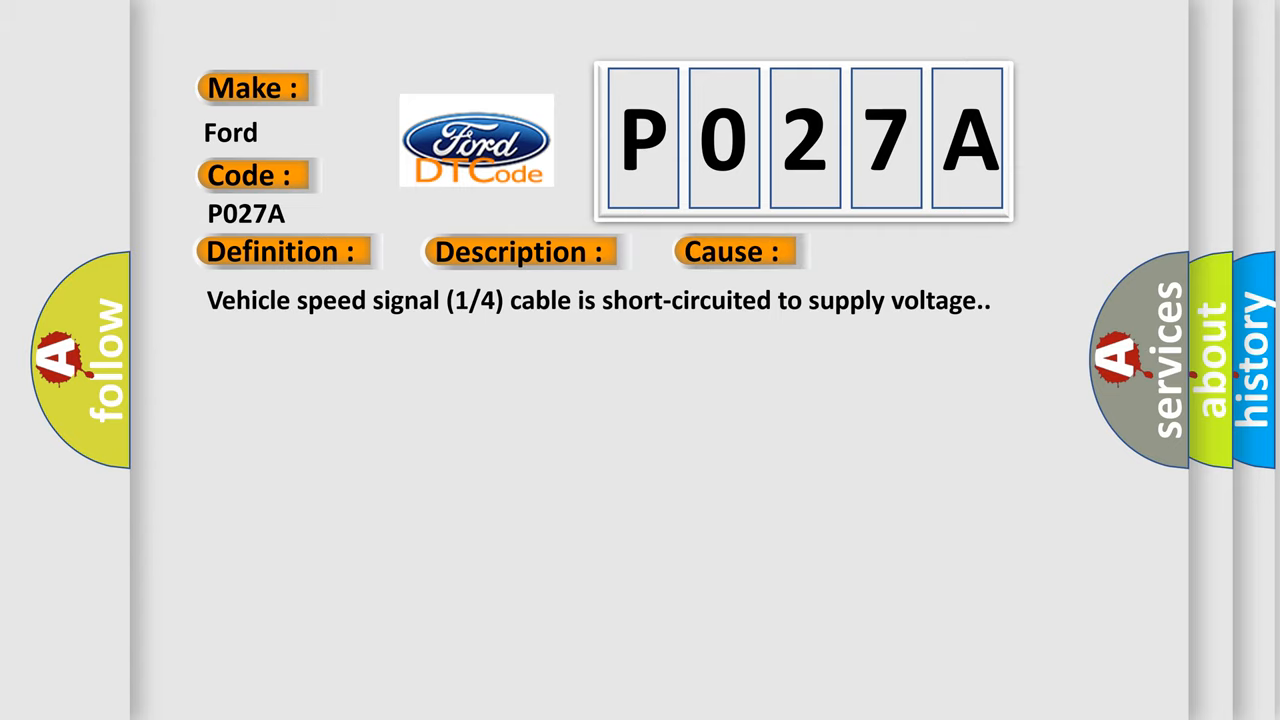